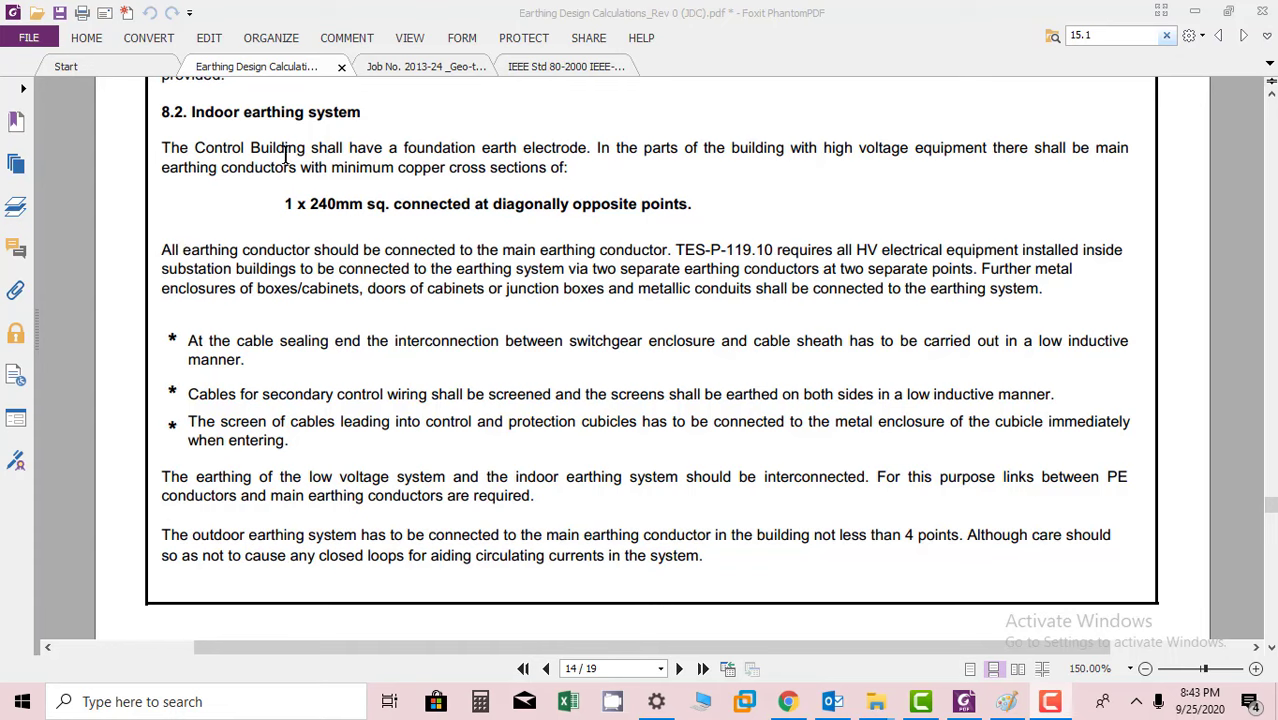
mouse_move(564, 148)
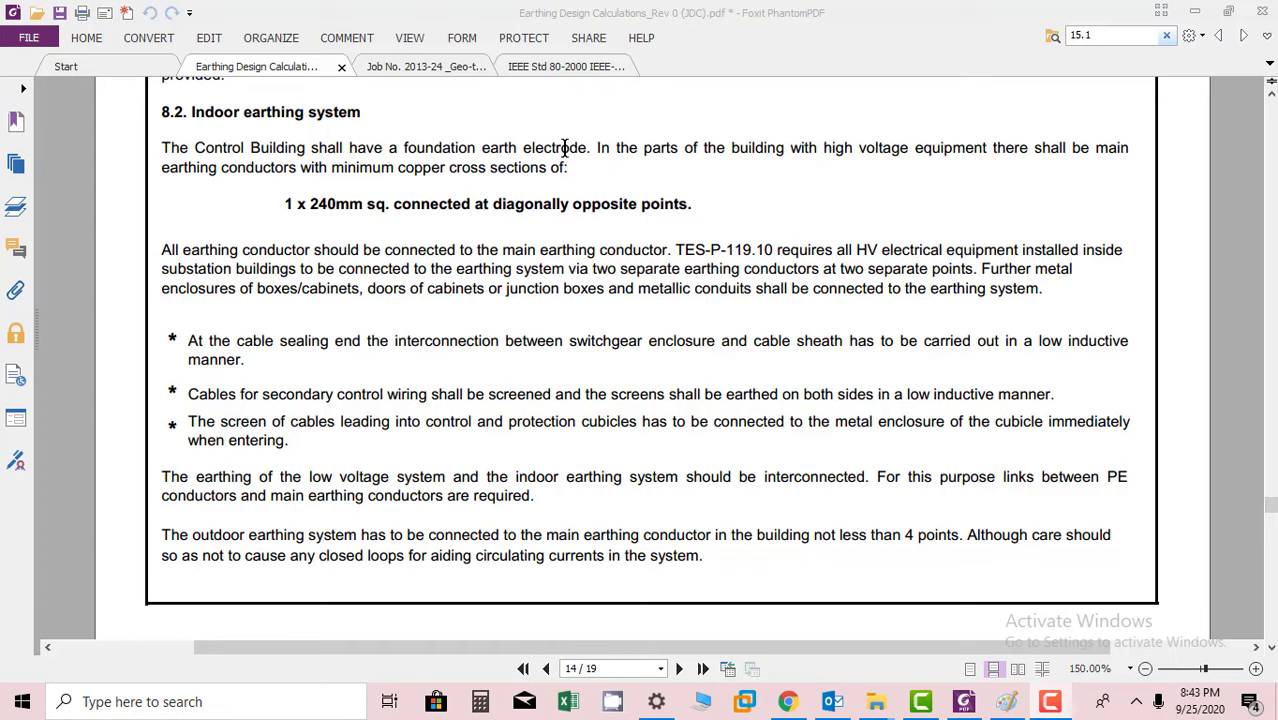
mouse_move(828, 148)
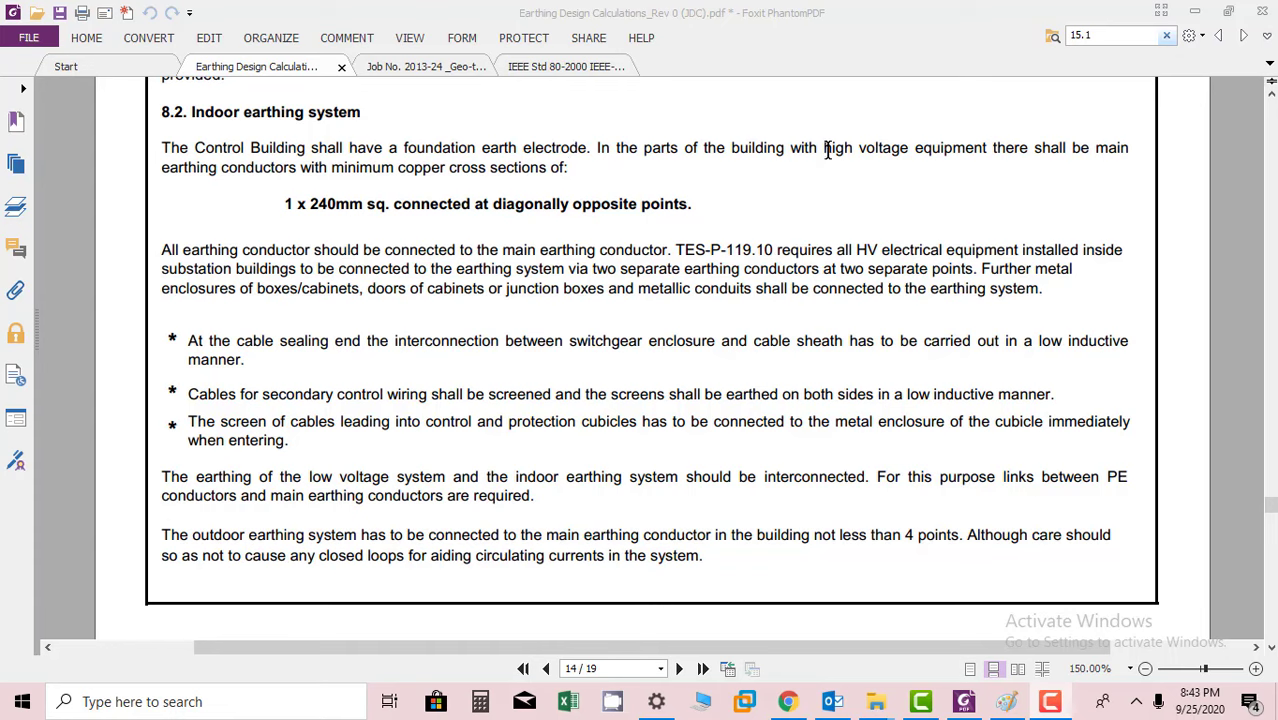
mouse_move(1082, 168)
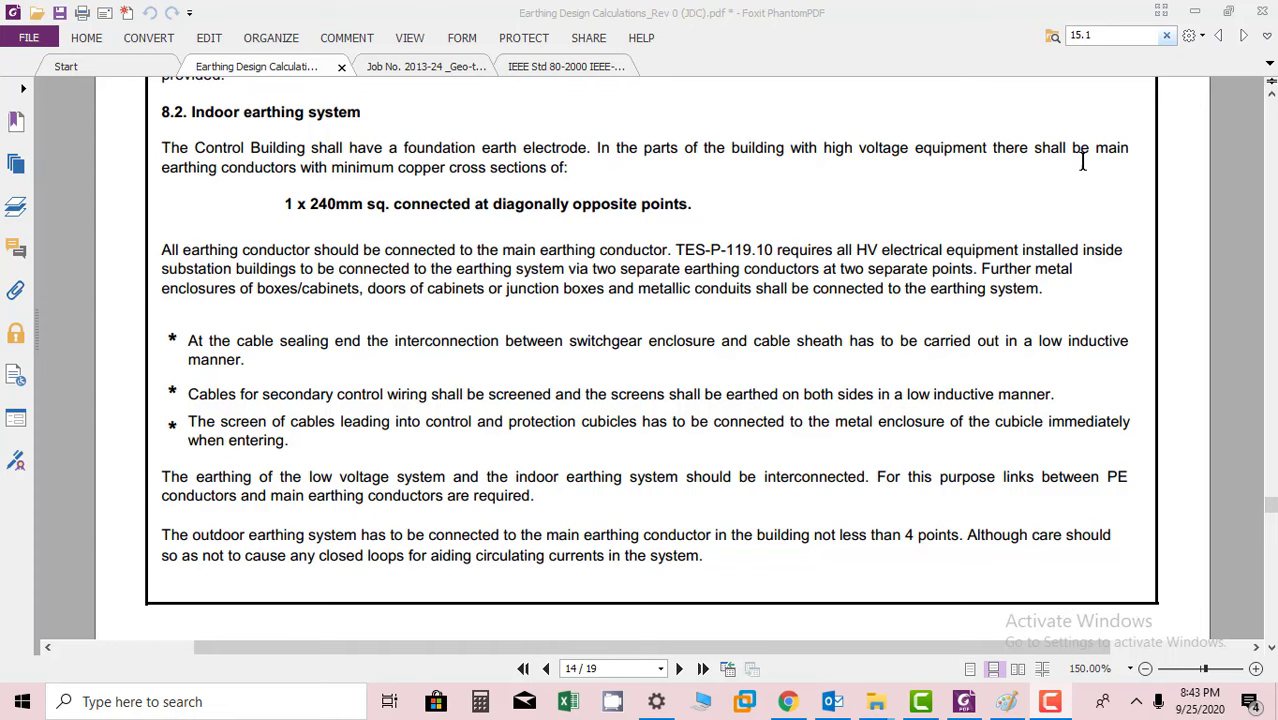
mouse_move(190, 172)
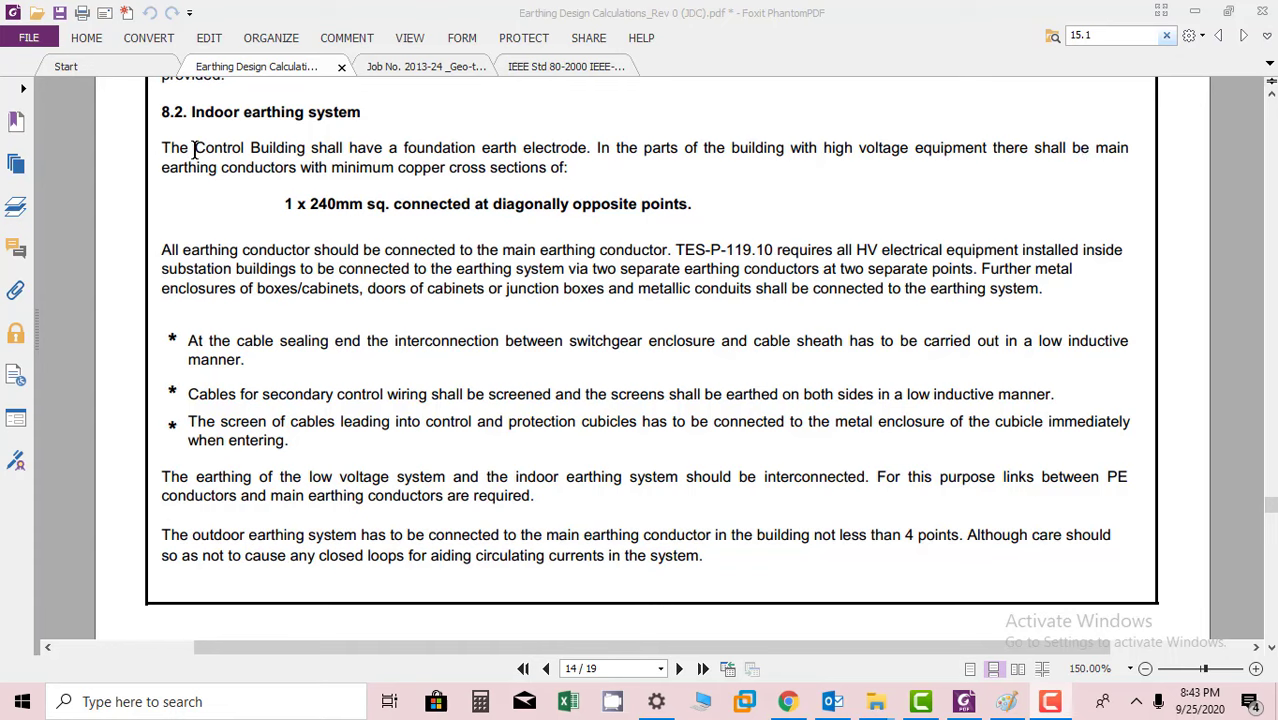
mouse_move(340, 224)
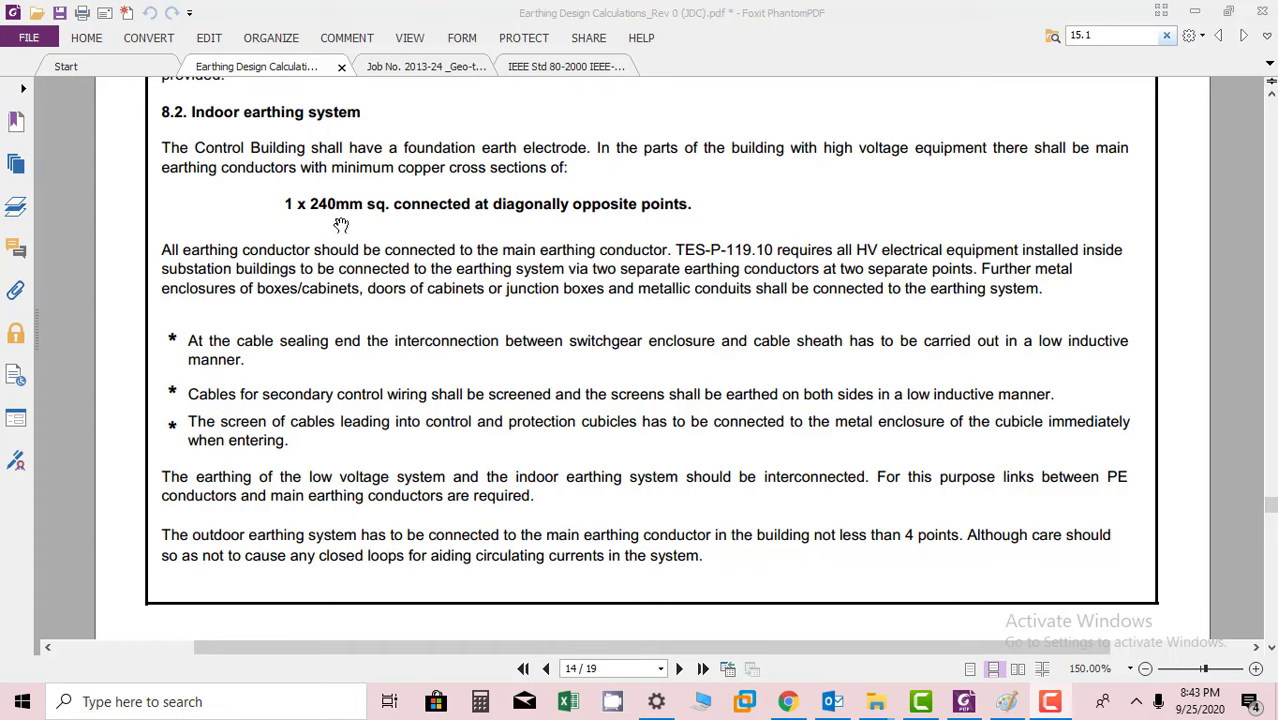
mouse_move(504, 204)
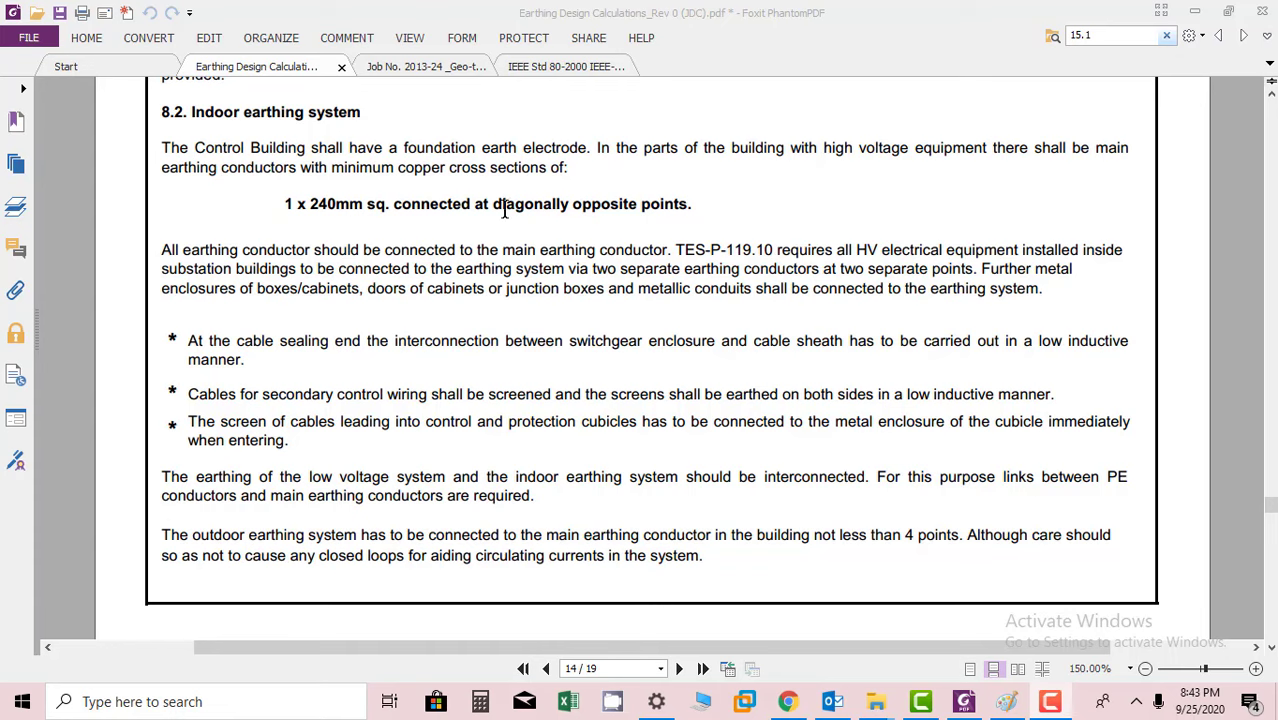
mouse_move(472, 276)
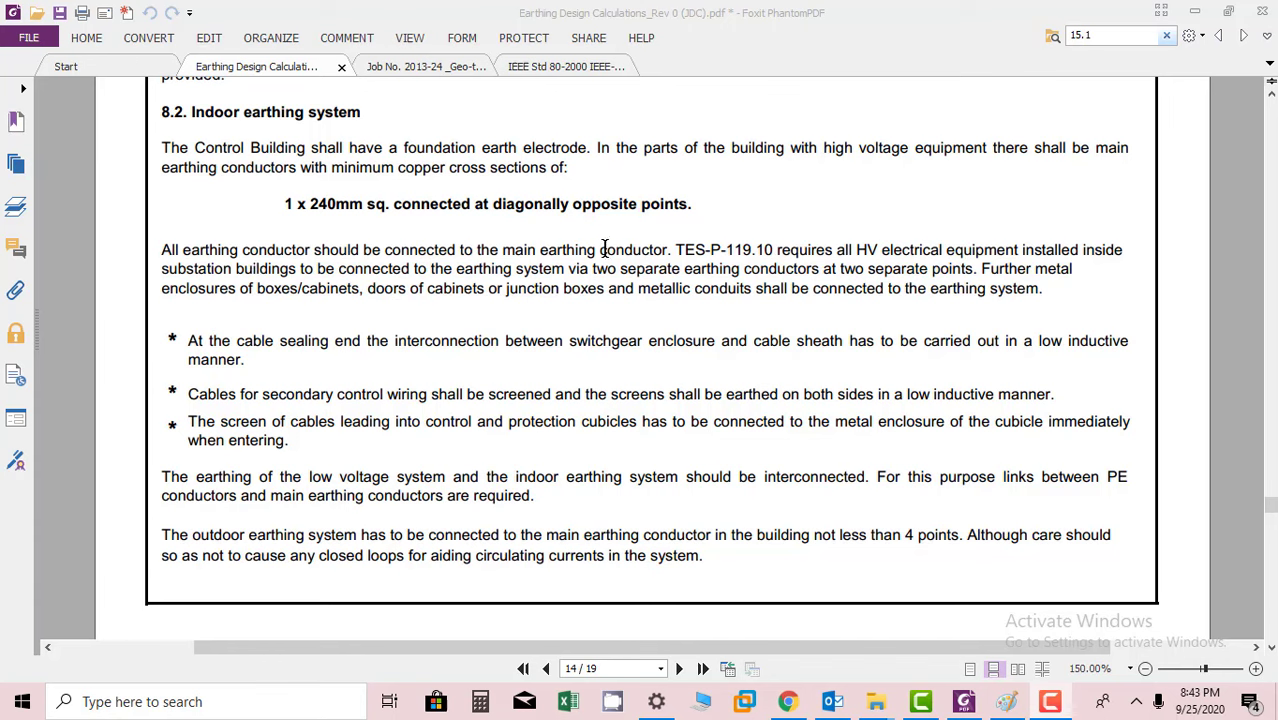
mouse_move(672, 256)
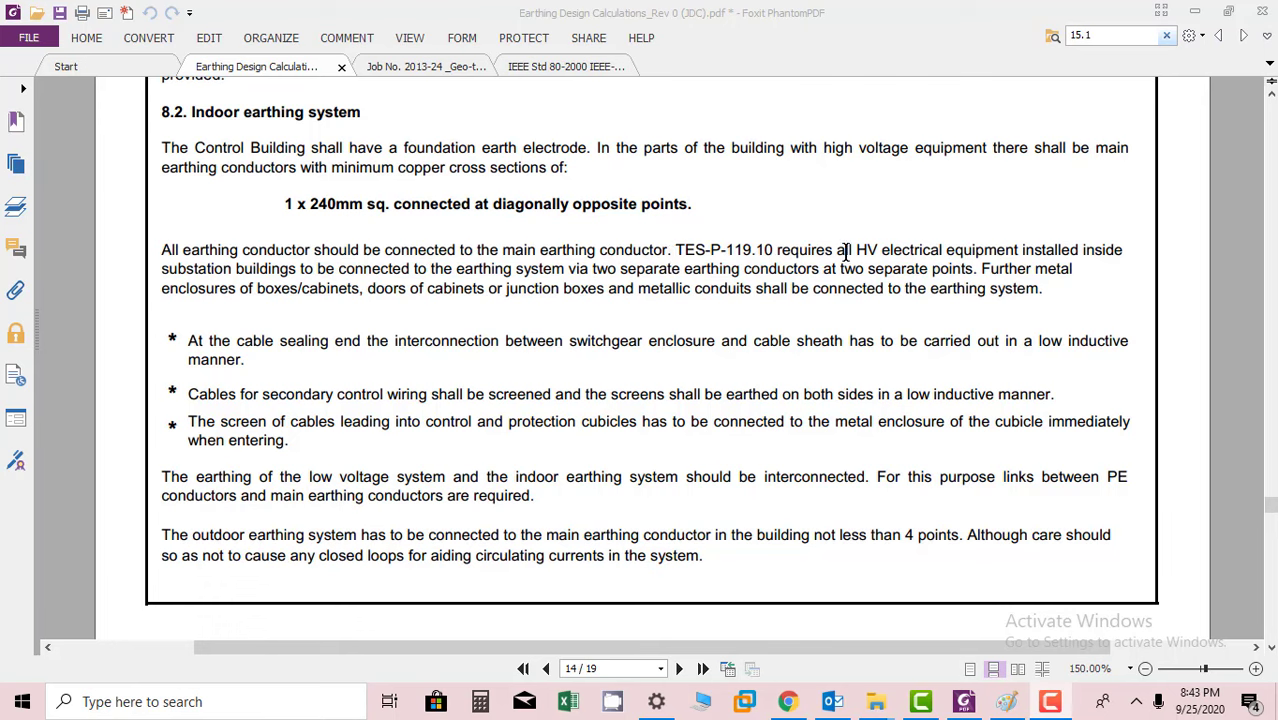
mouse_move(340, 316)
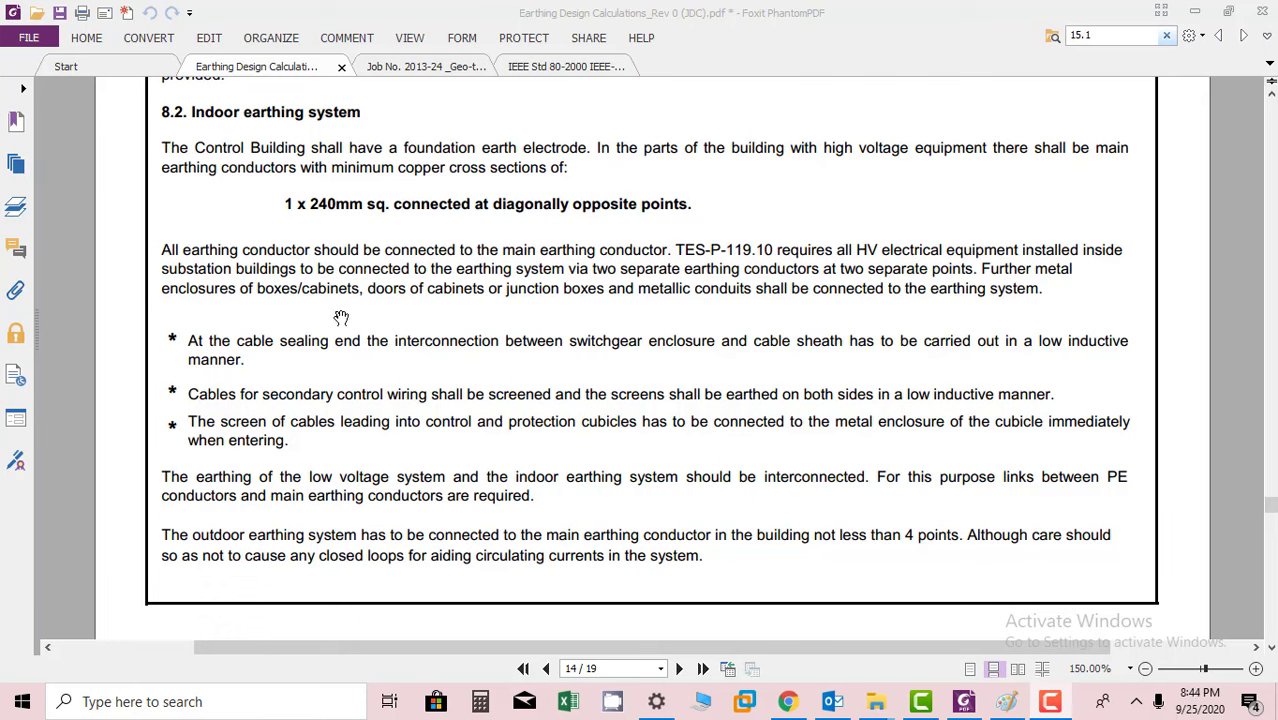
mouse_move(238, 396)
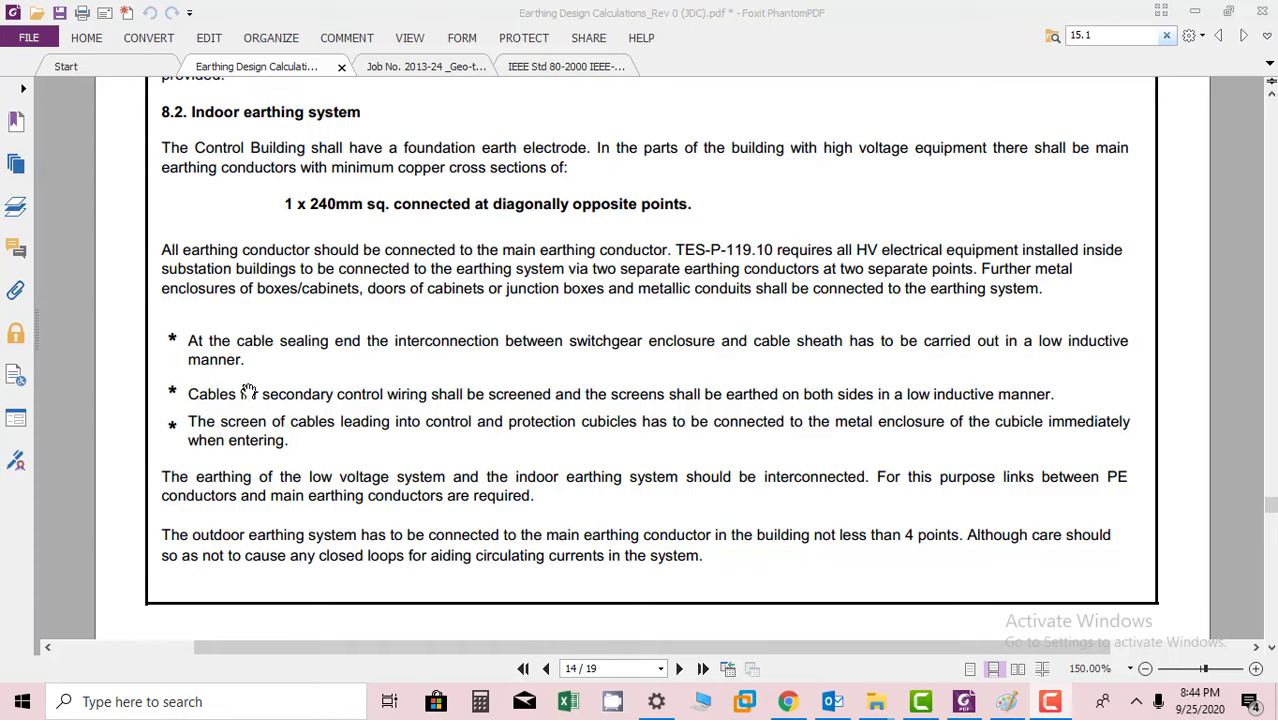
mouse_move(556, 436)
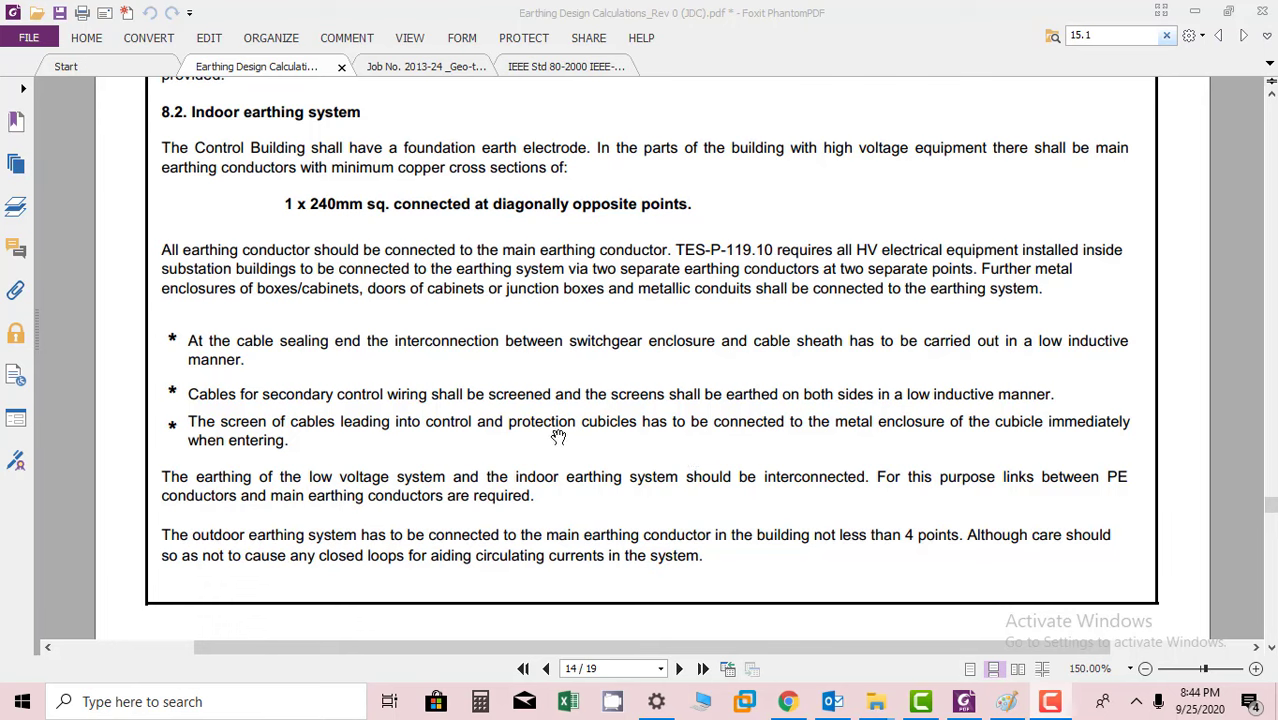
mouse_move(376, 312)
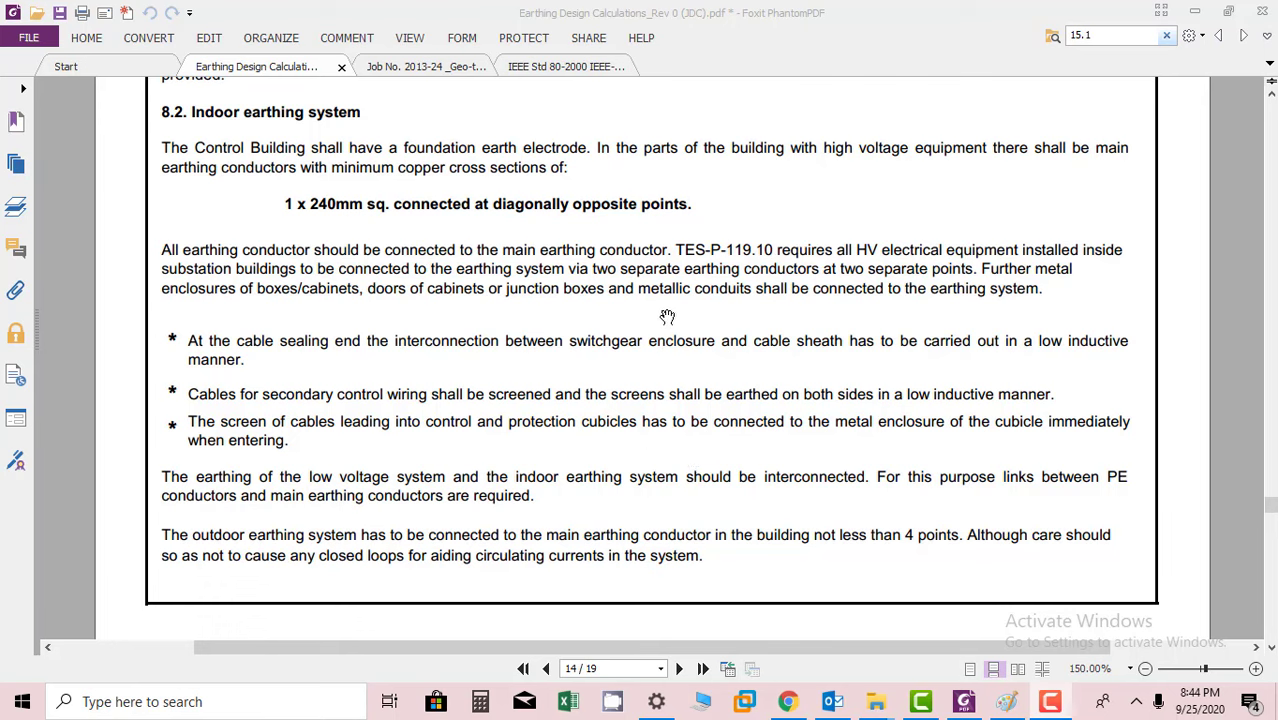
mouse_move(828, 304)
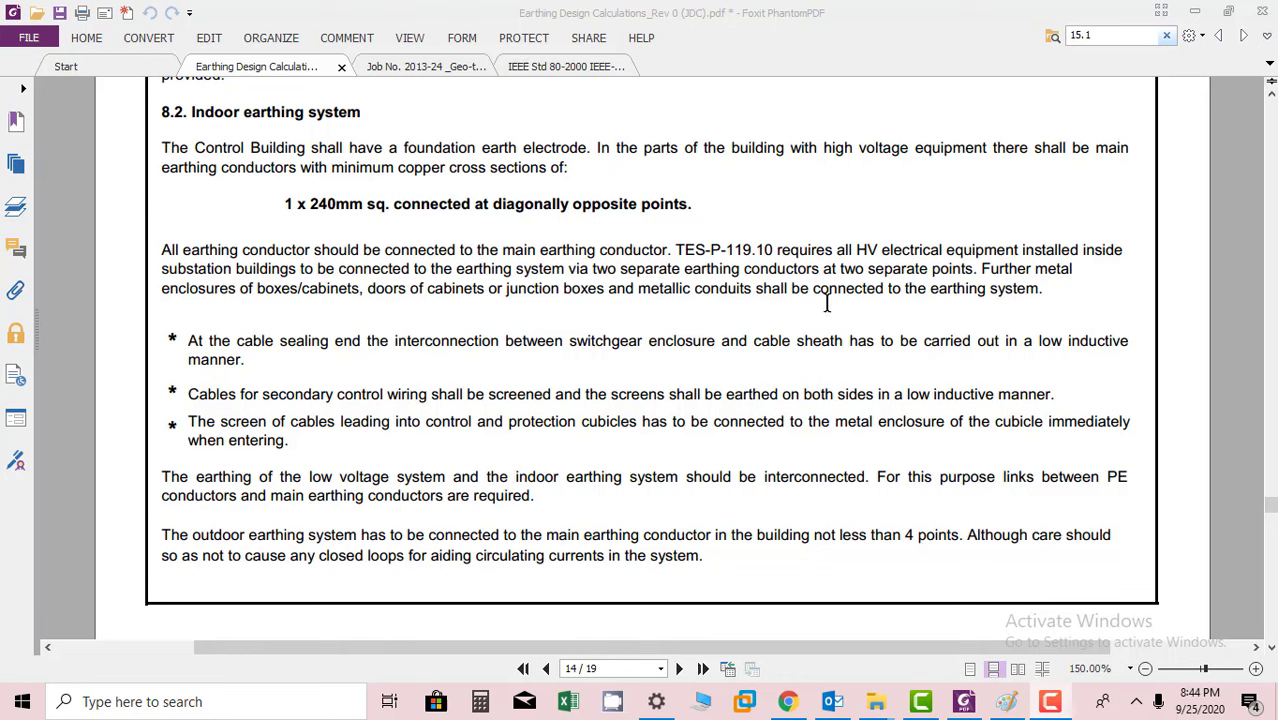
scroll("down", 3)
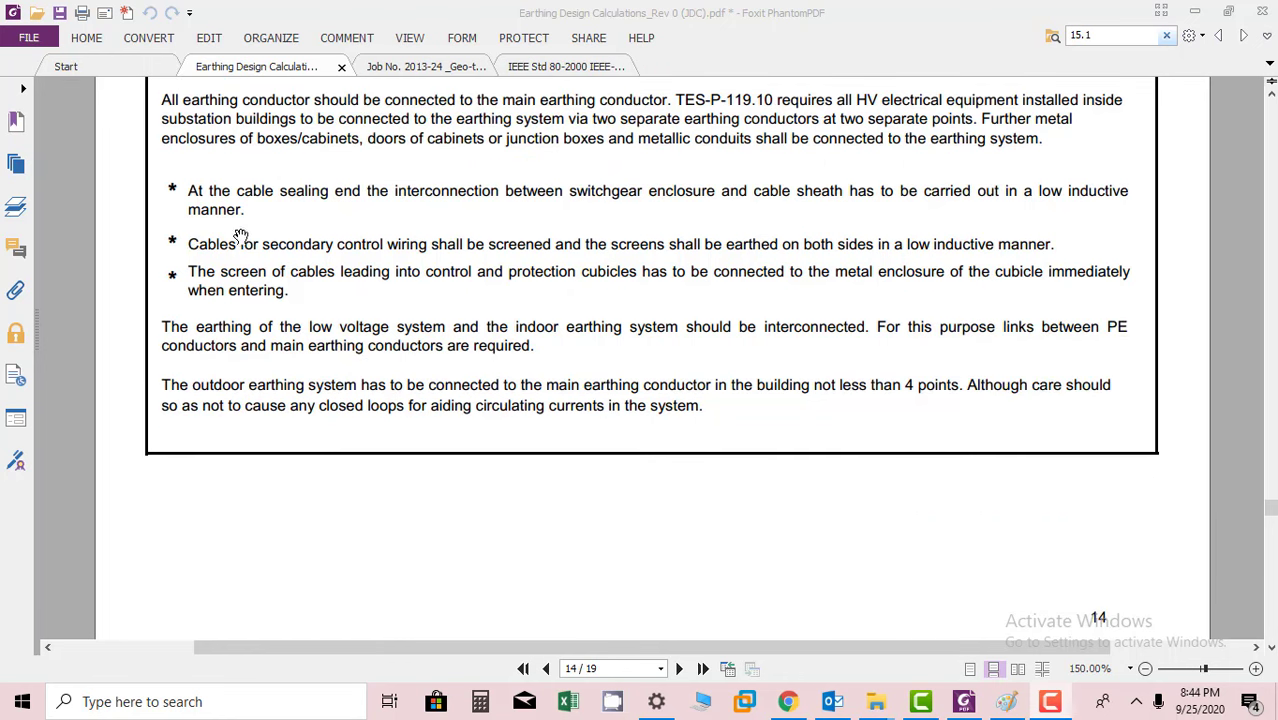
mouse_move(346, 198)
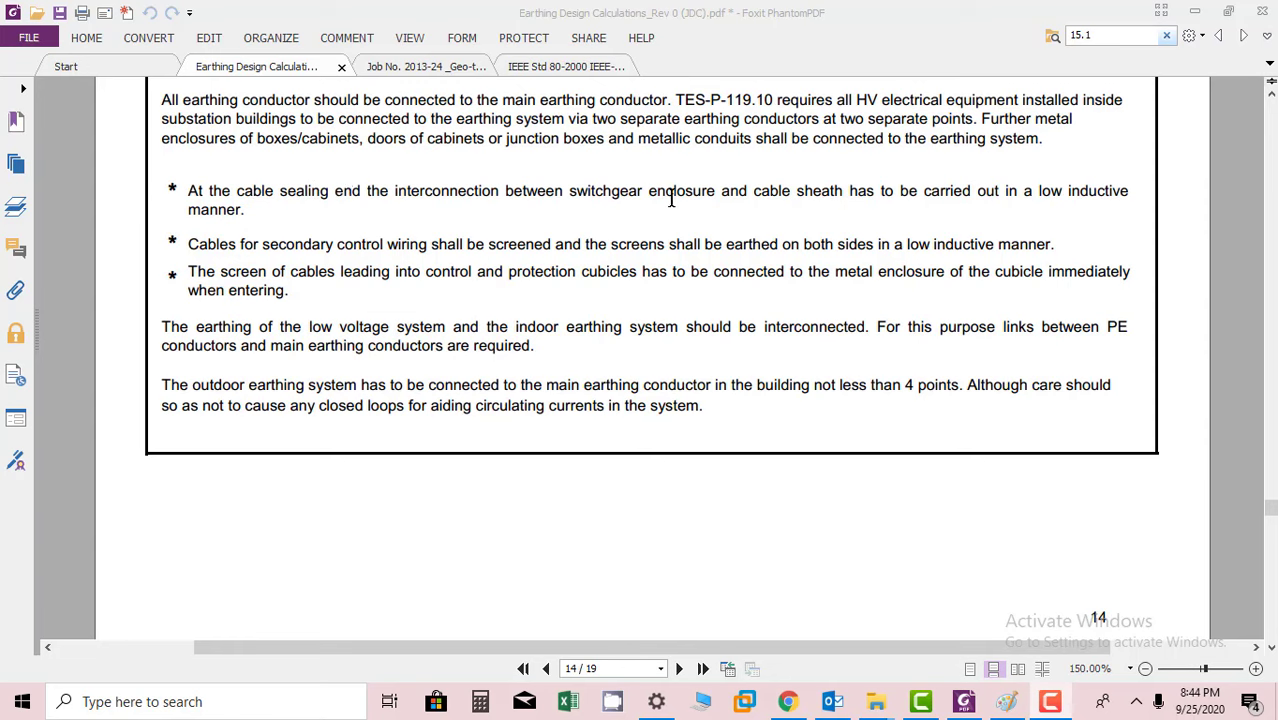
mouse_move(1018, 200)
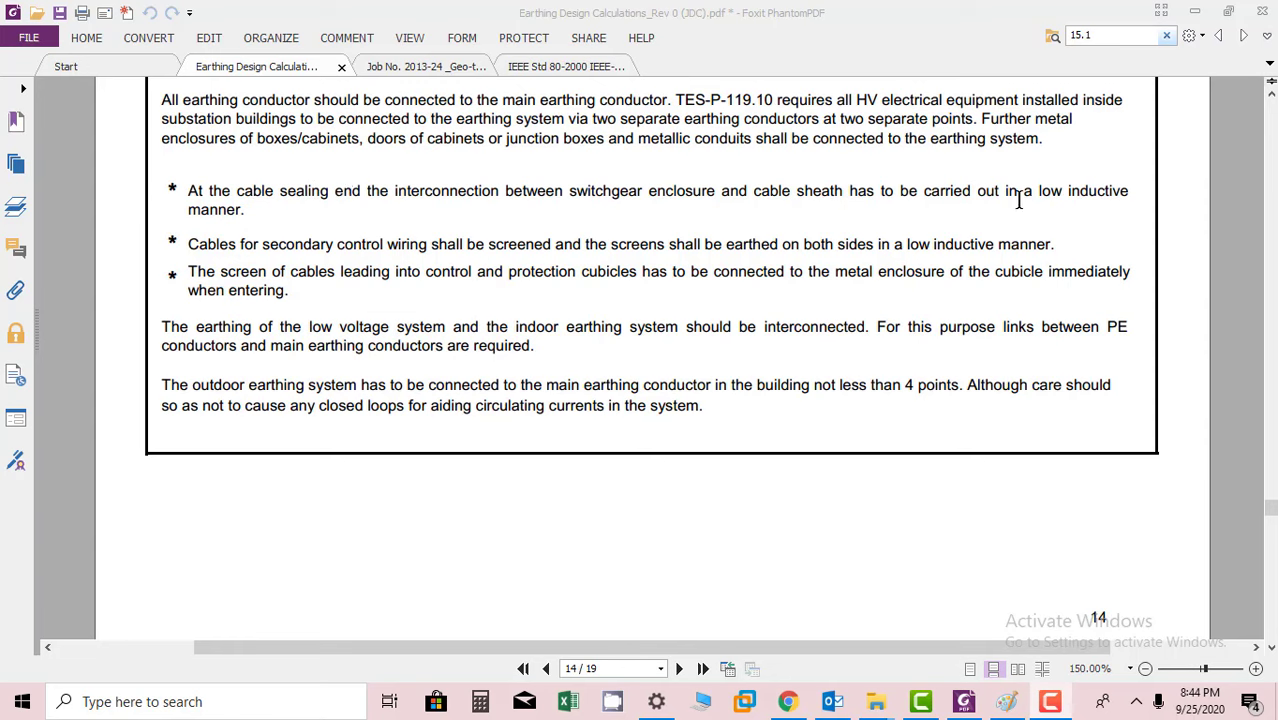
mouse_move(258, 208)
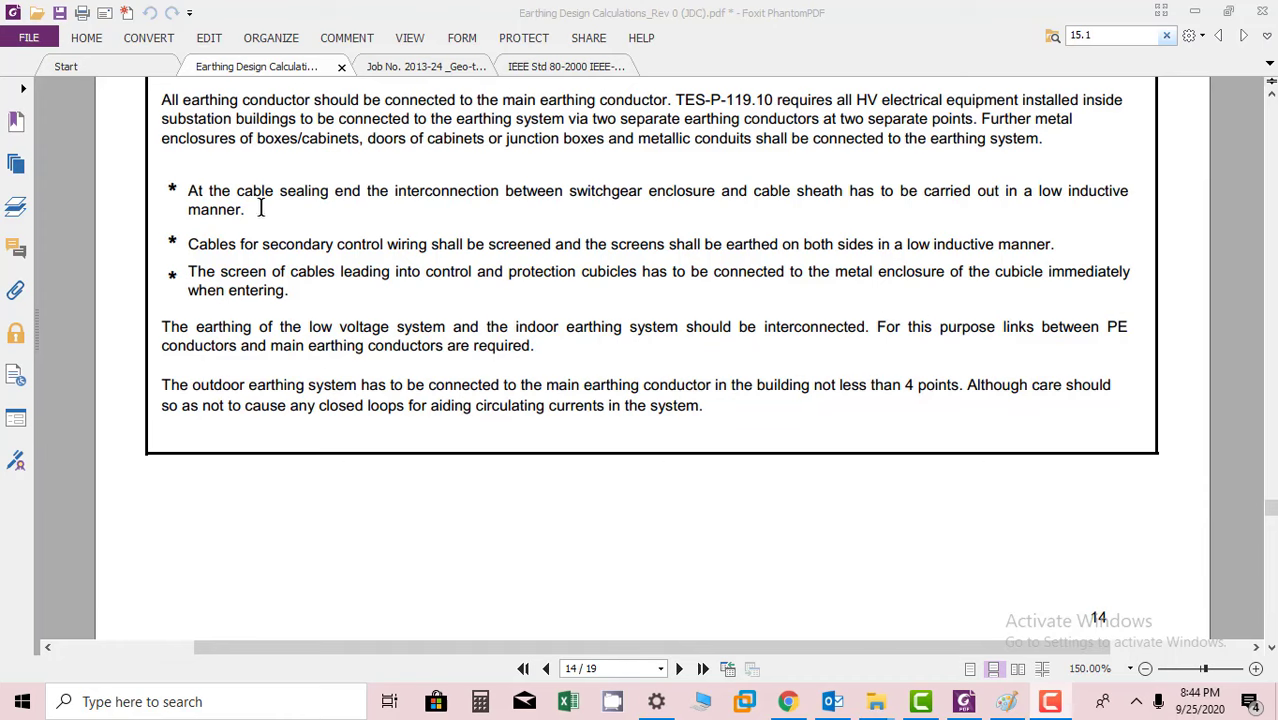
mouse_move(238, 260)
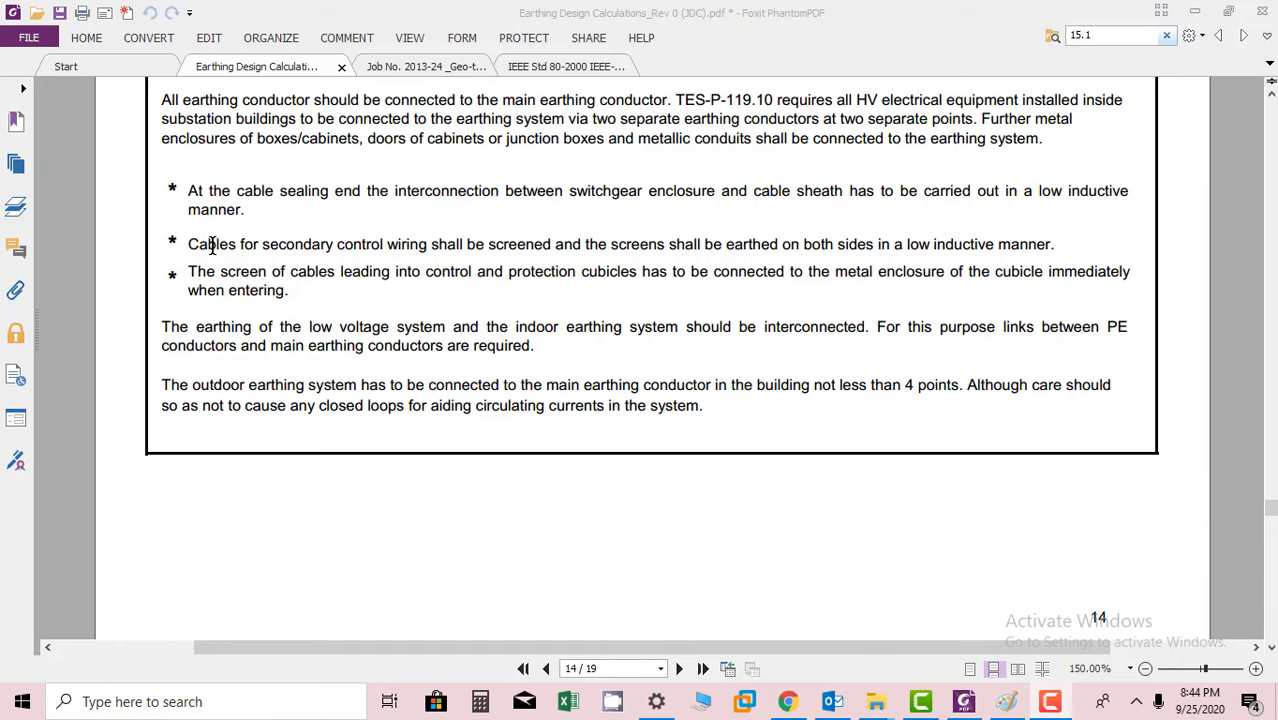
mouse_move(496, 264)
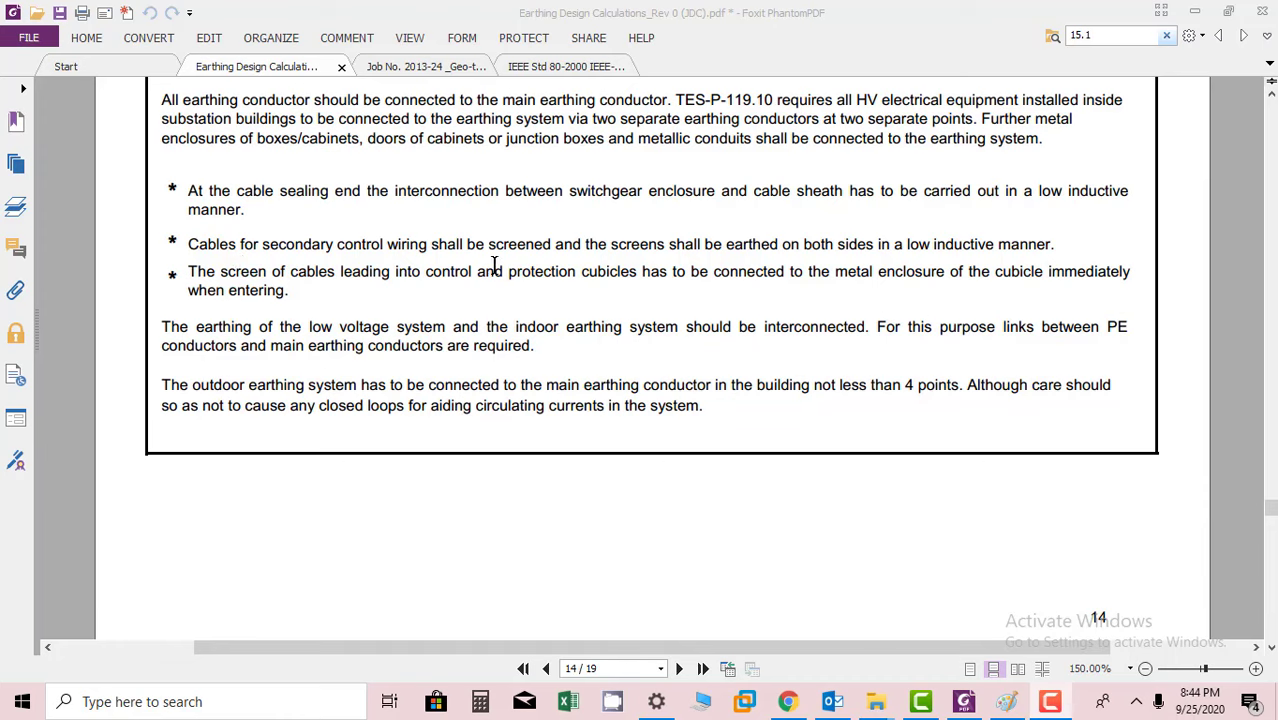
mouse_move(702, 256)
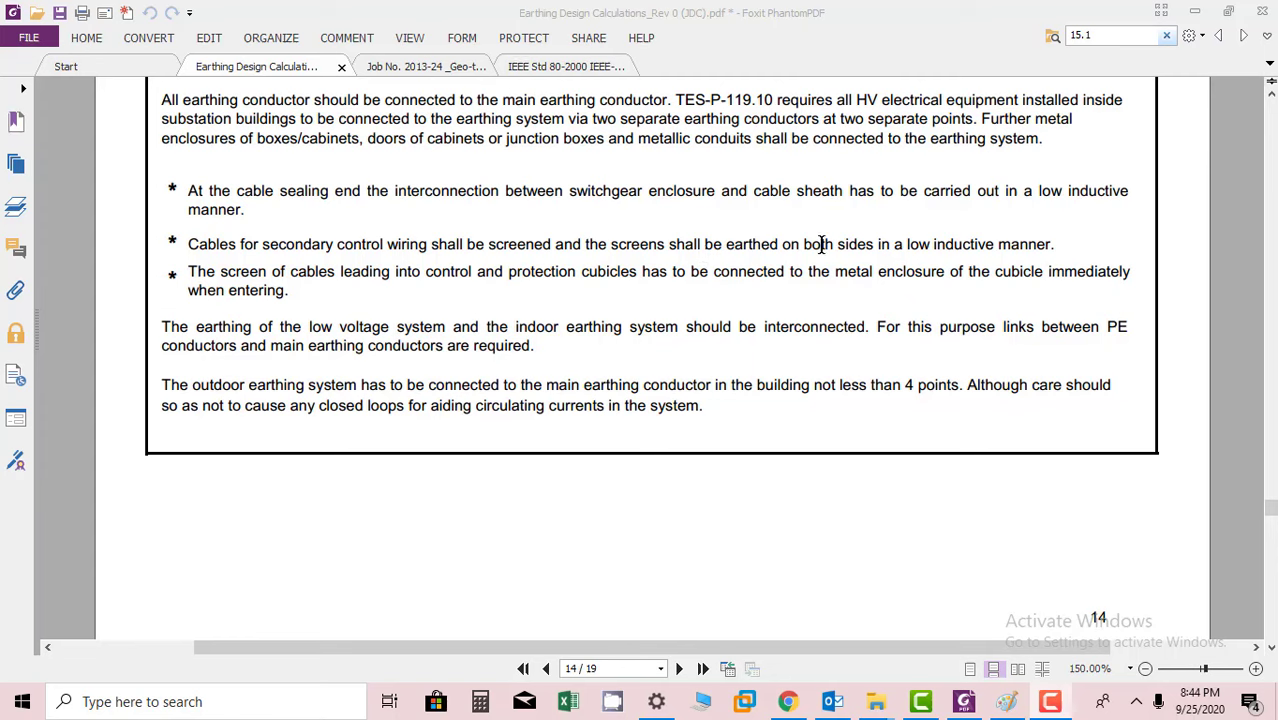
mouse_move(976, 244)
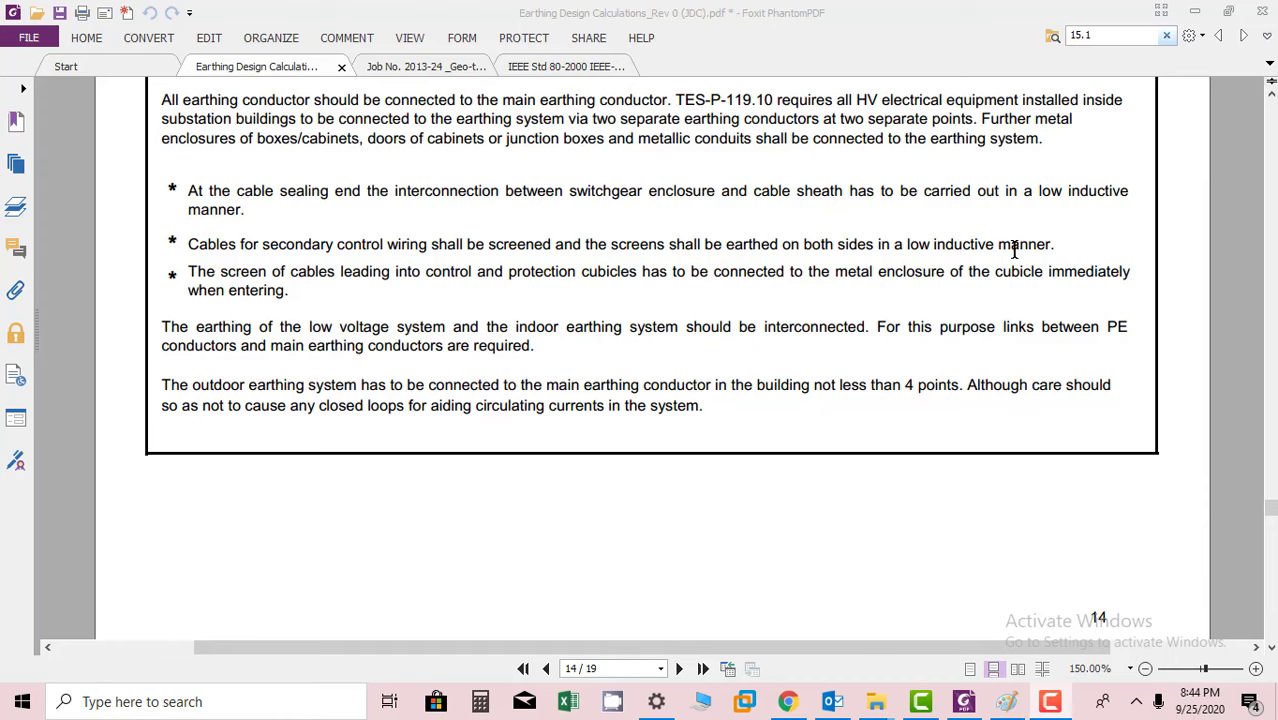
mouse_move(1012, 244)
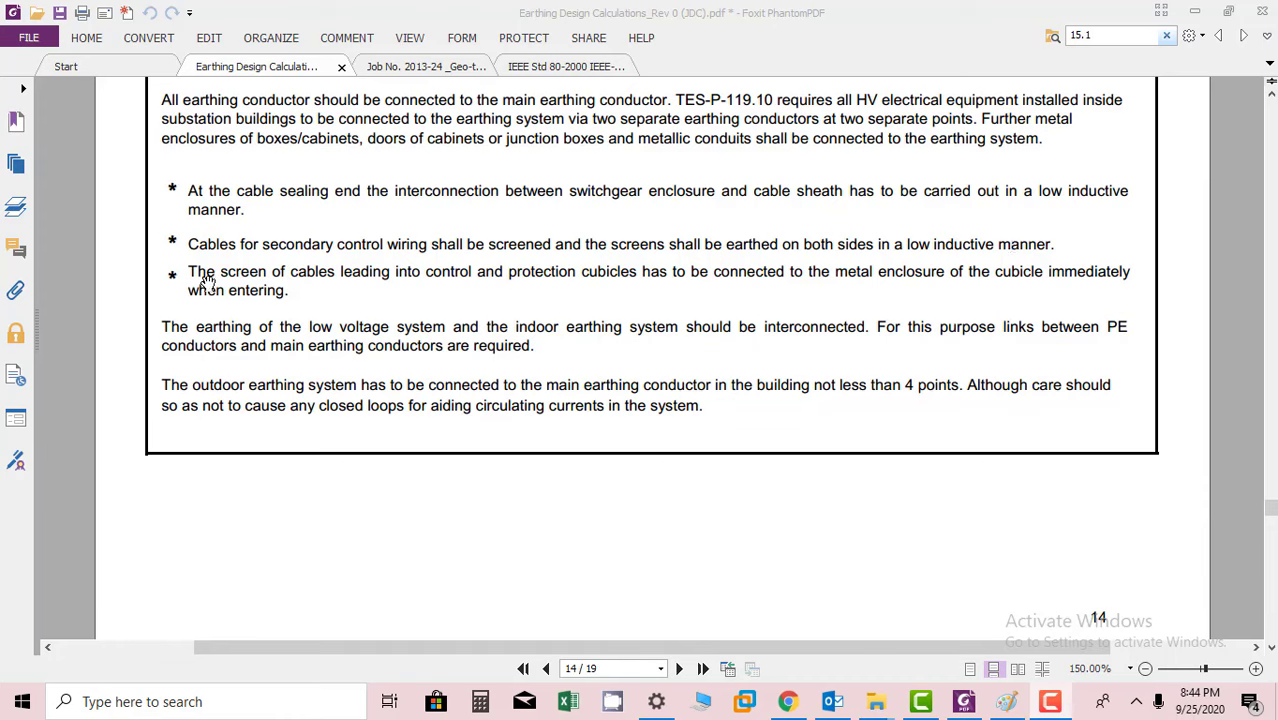
mouse_move(360, 280)
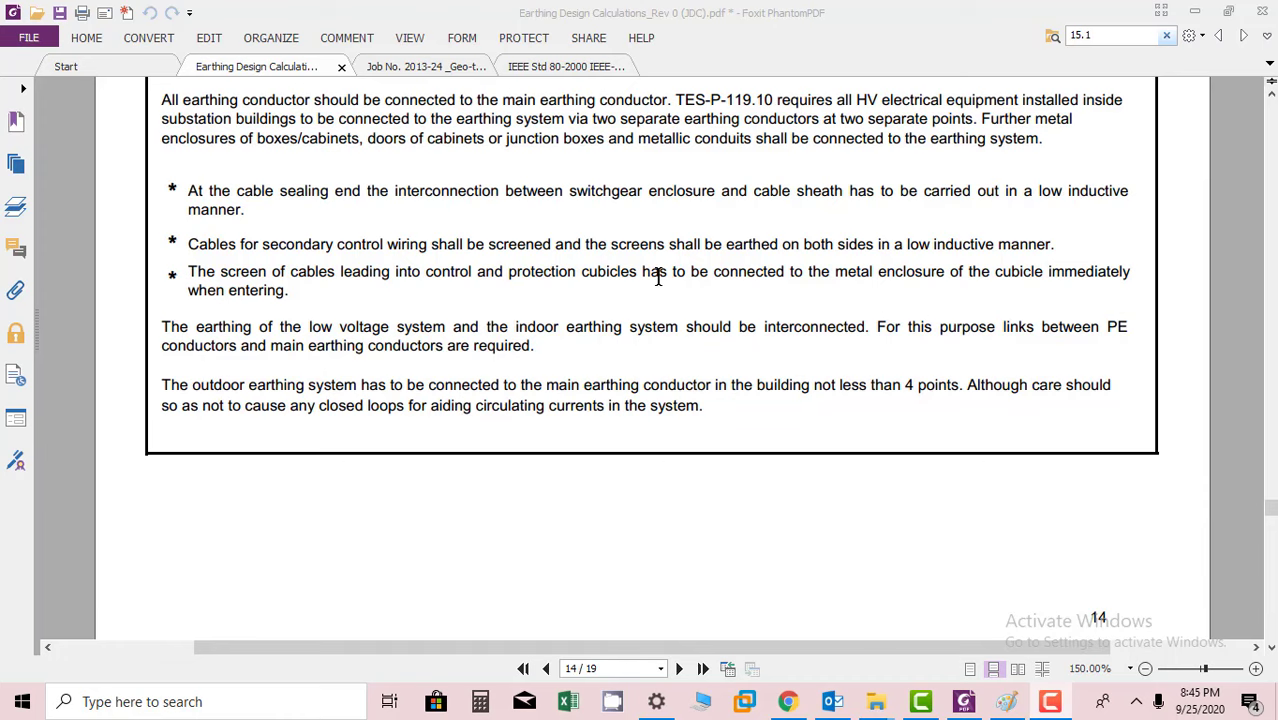
mouse_move(980, 288)
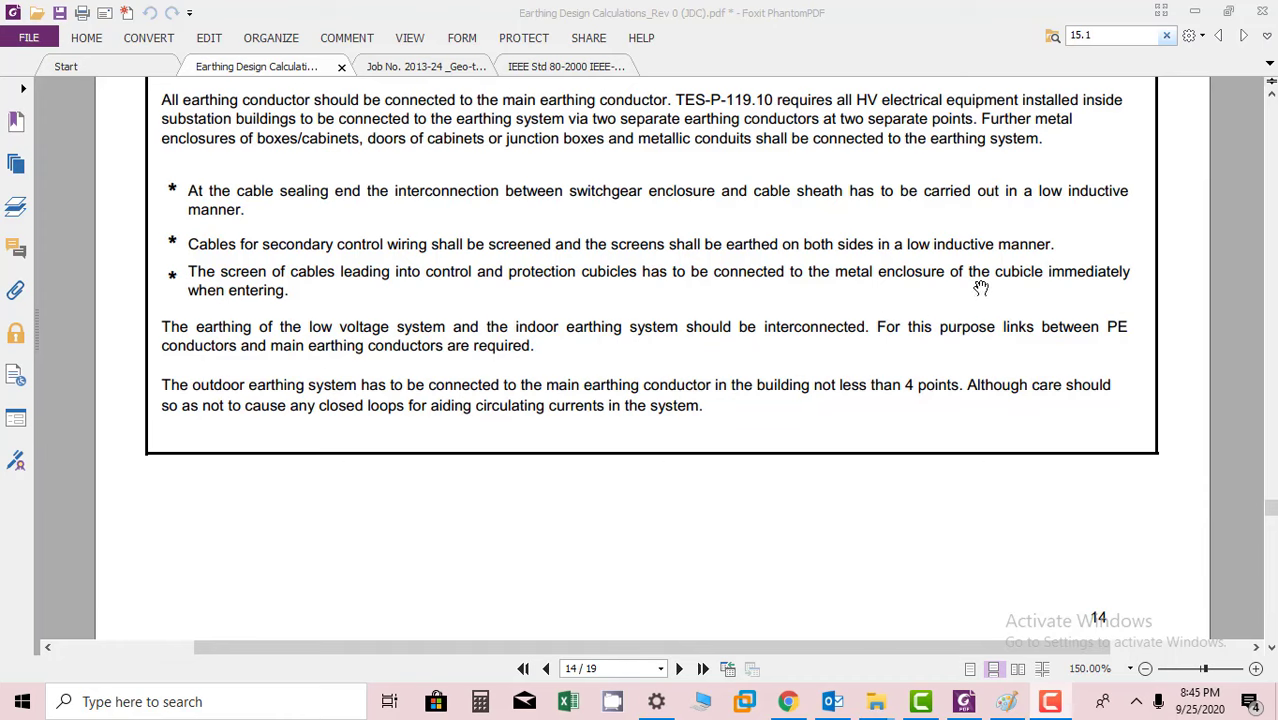
mouse_move(272, 302)
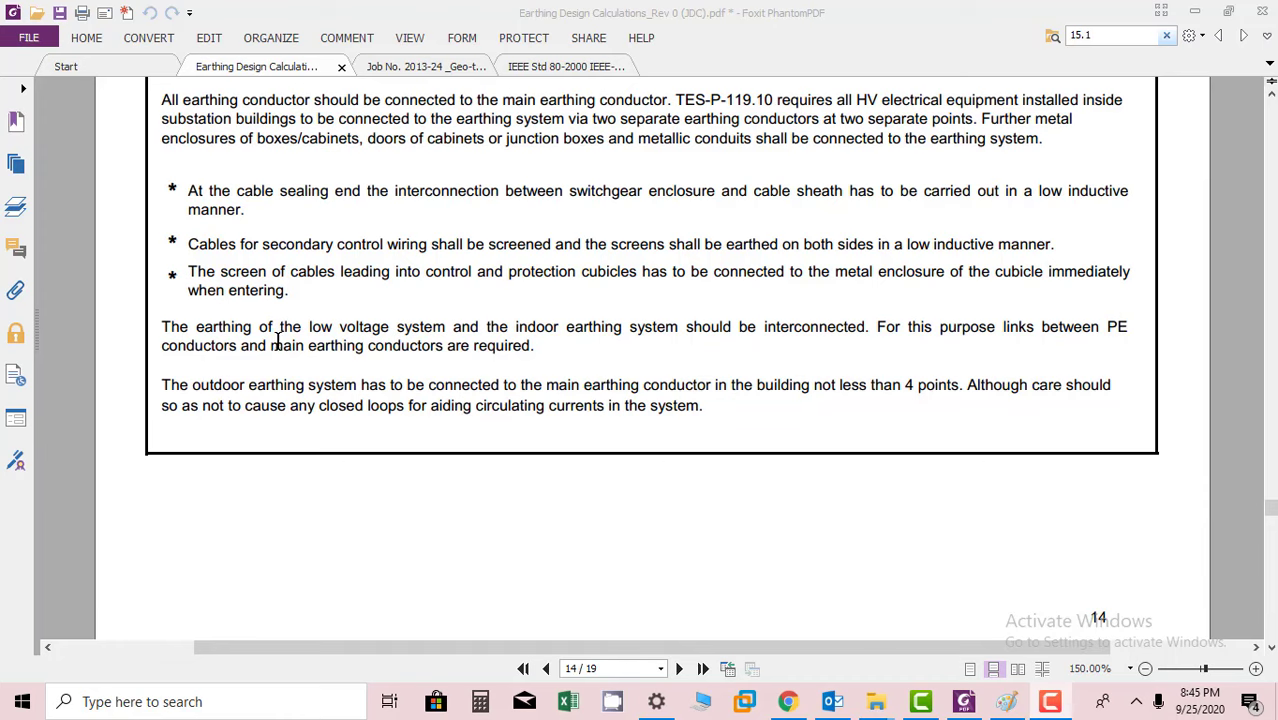
mouse_move(282, 370)
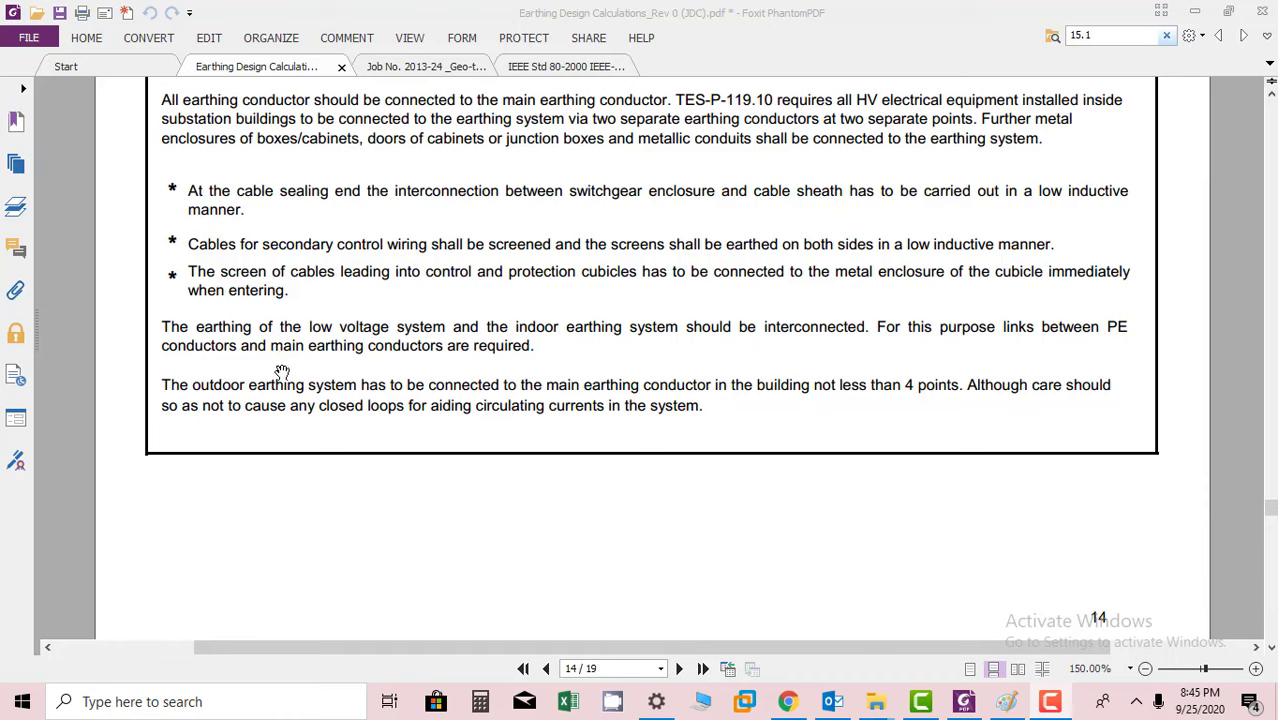
mouse_move(412, 348)
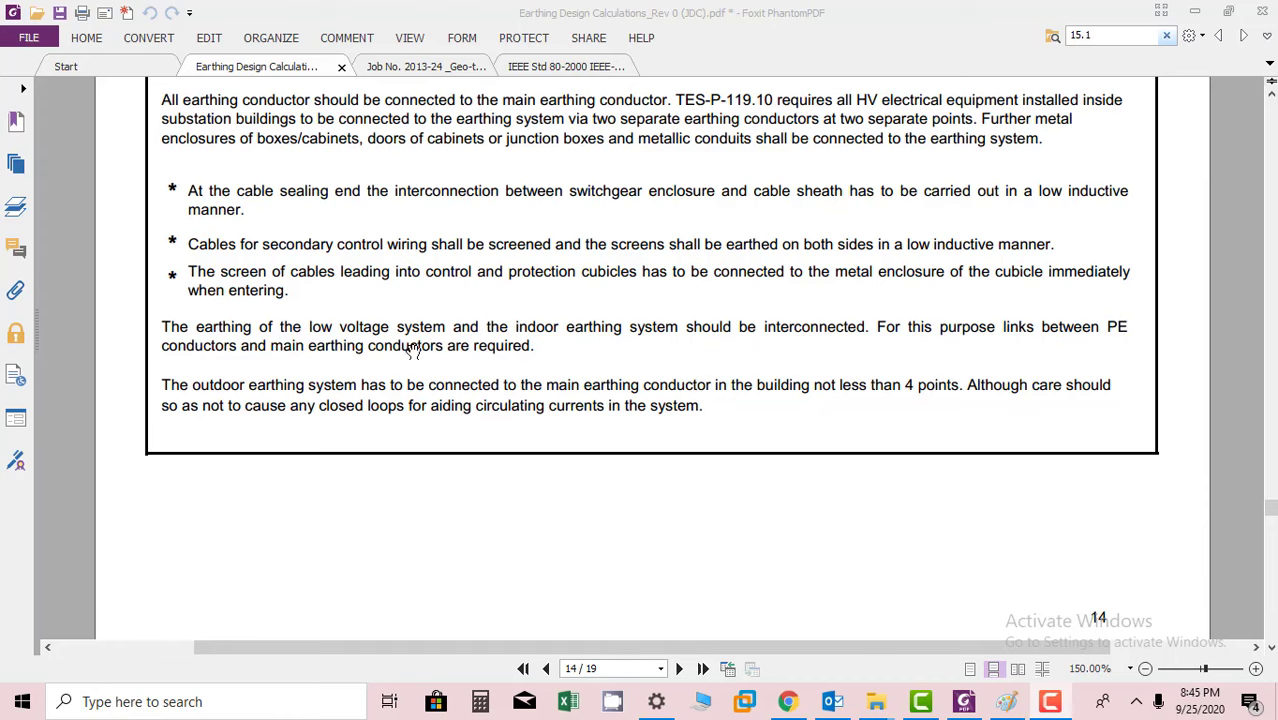
mouse_move(890, 336)
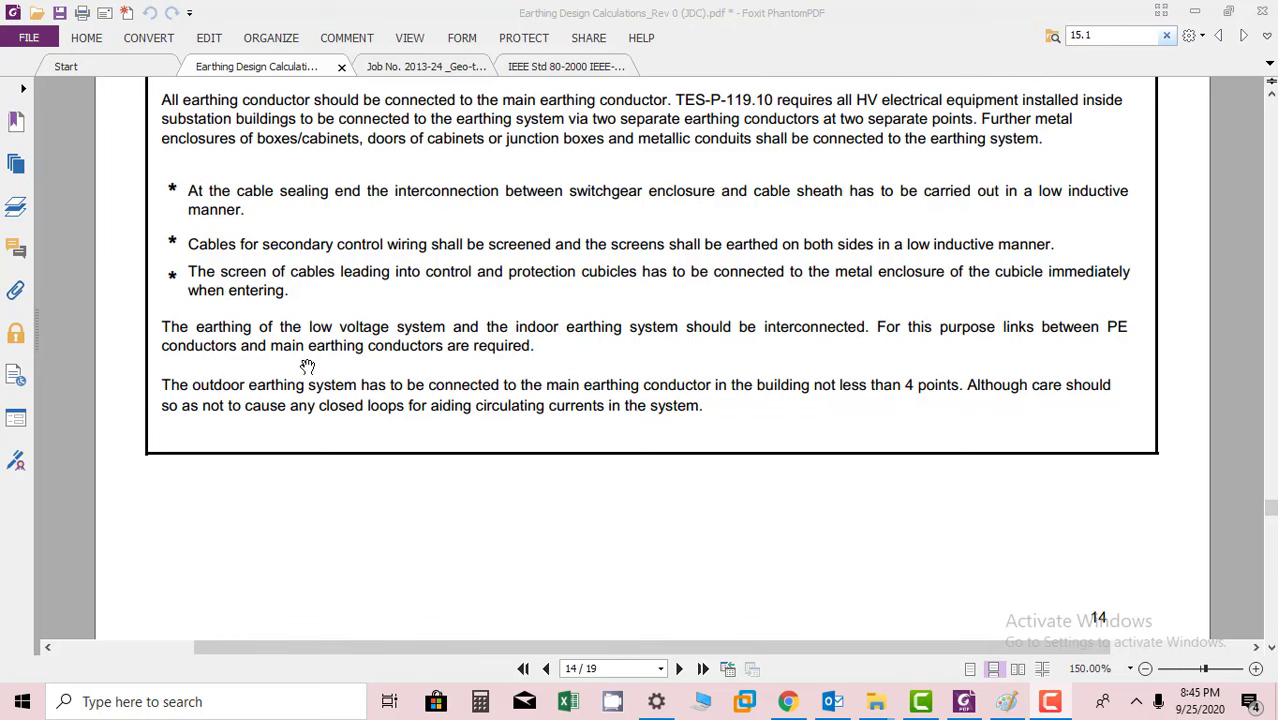
scroll("down", 3)
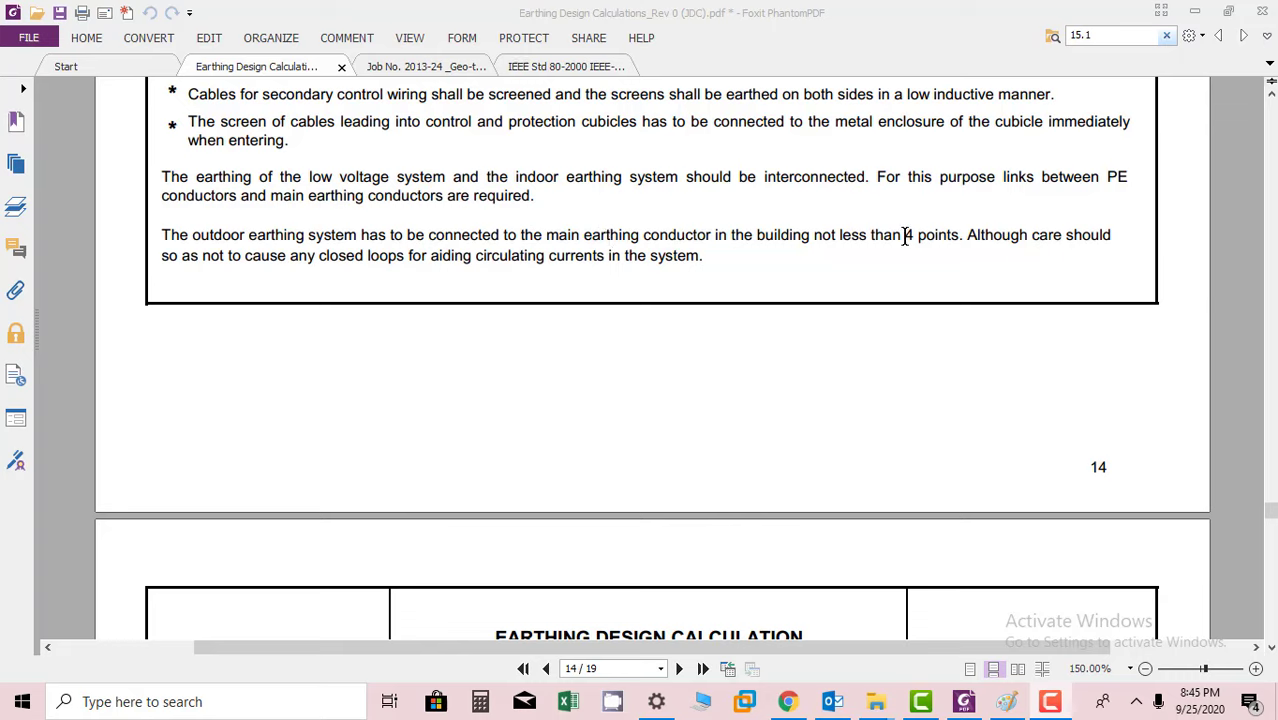
mouse_move(952, 280)
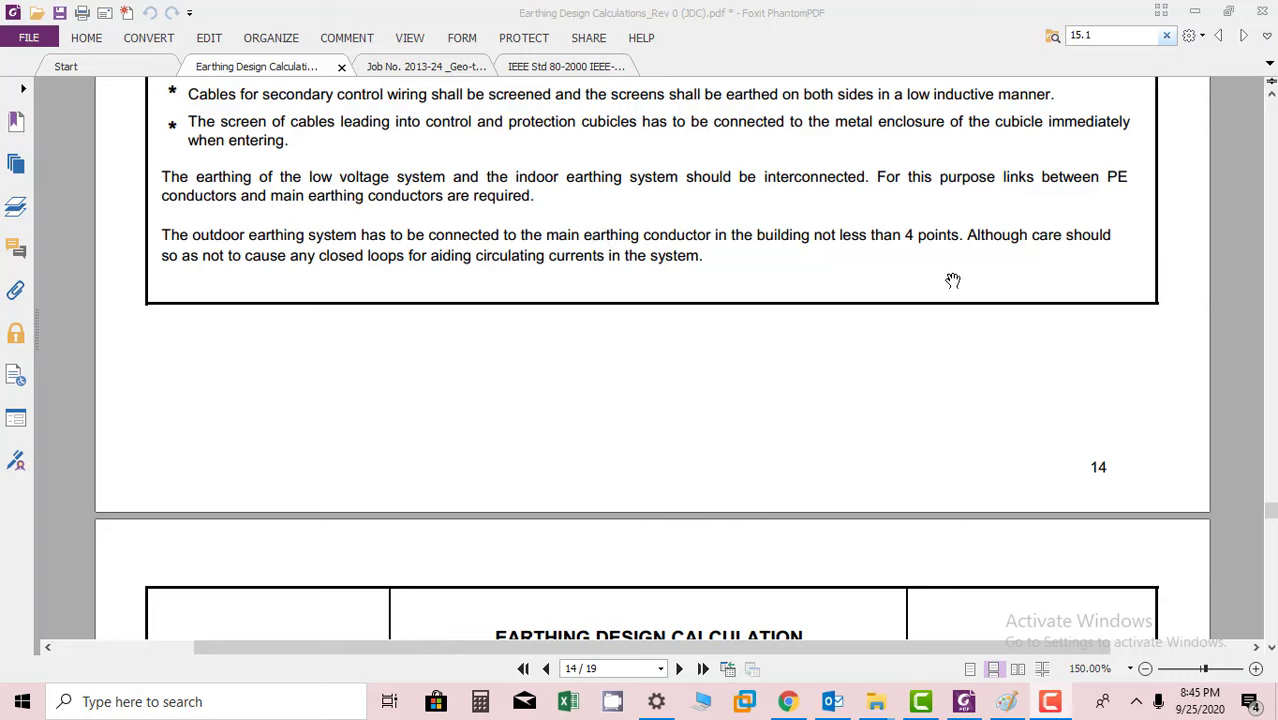
mouse_move(288, 272)
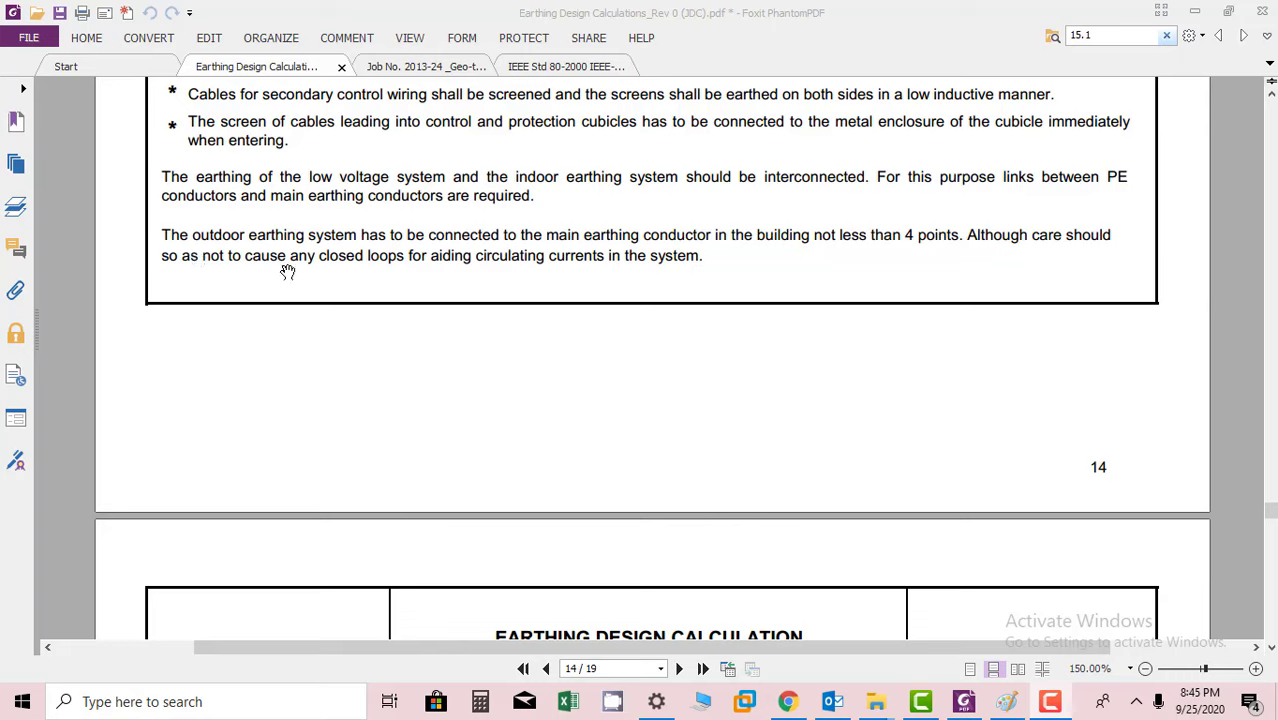
mouse_move(370, 266)
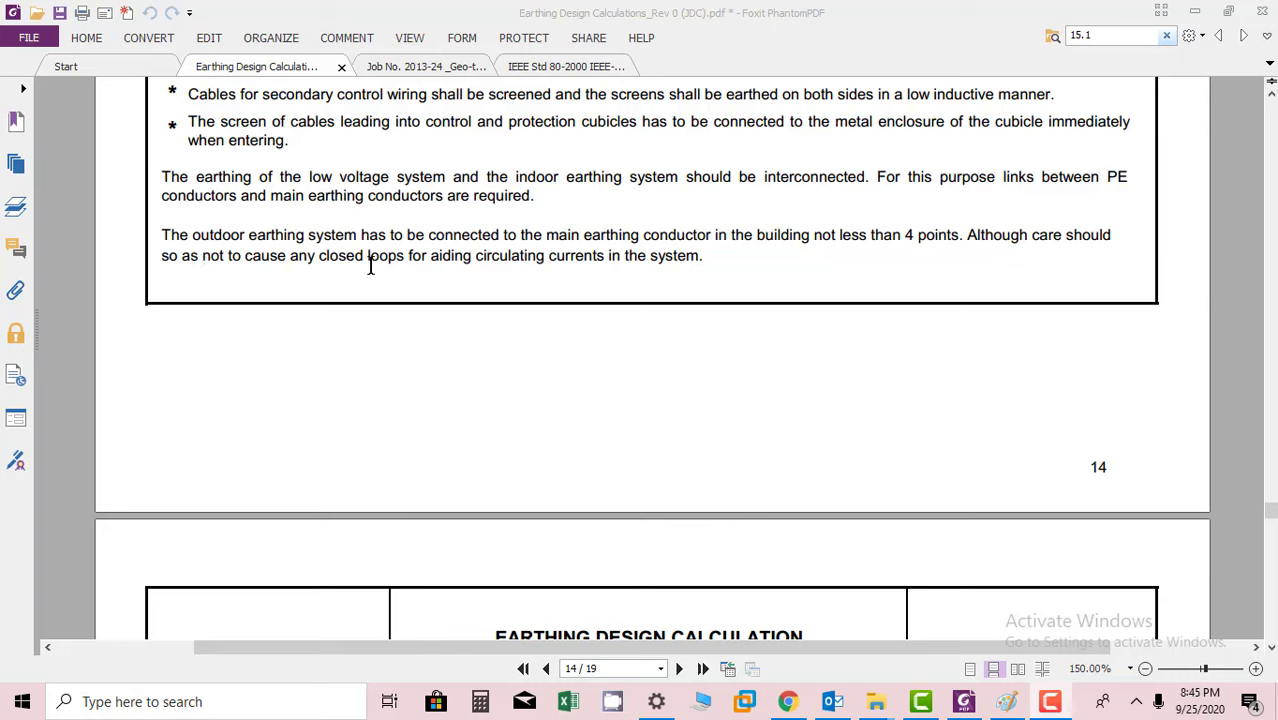
mouse_move(640, 264)
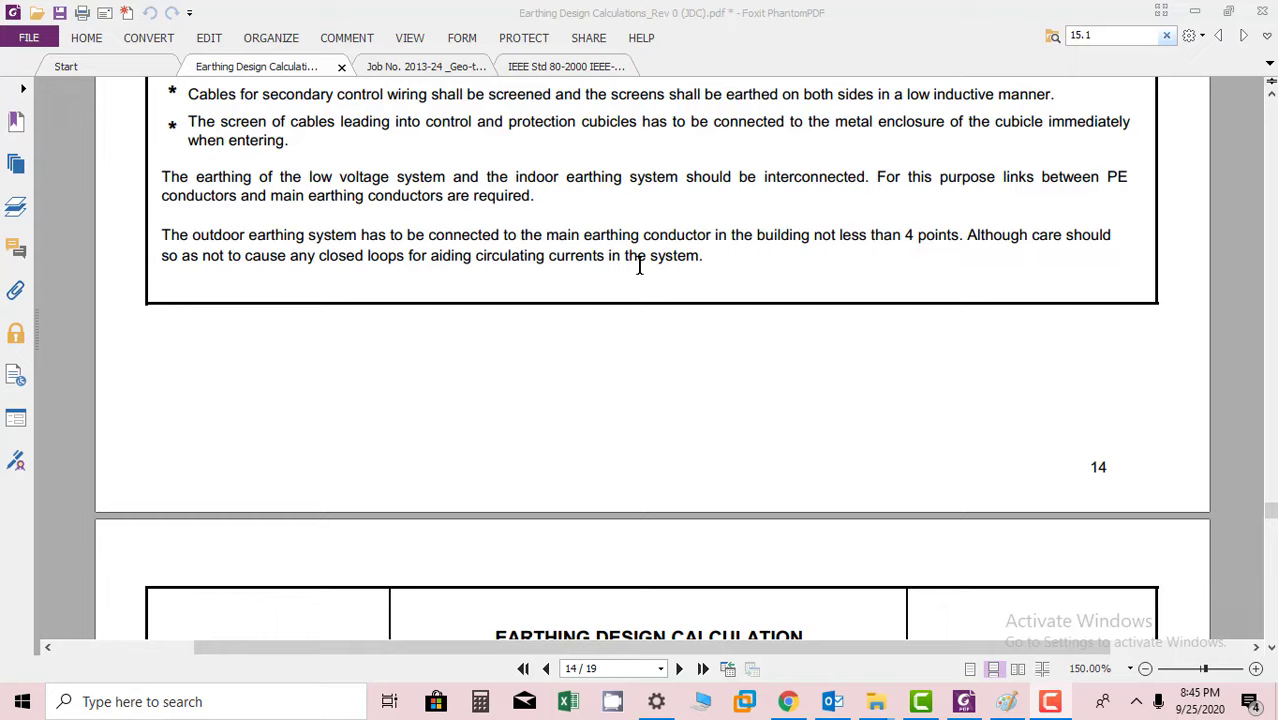
scroll("down", 3)
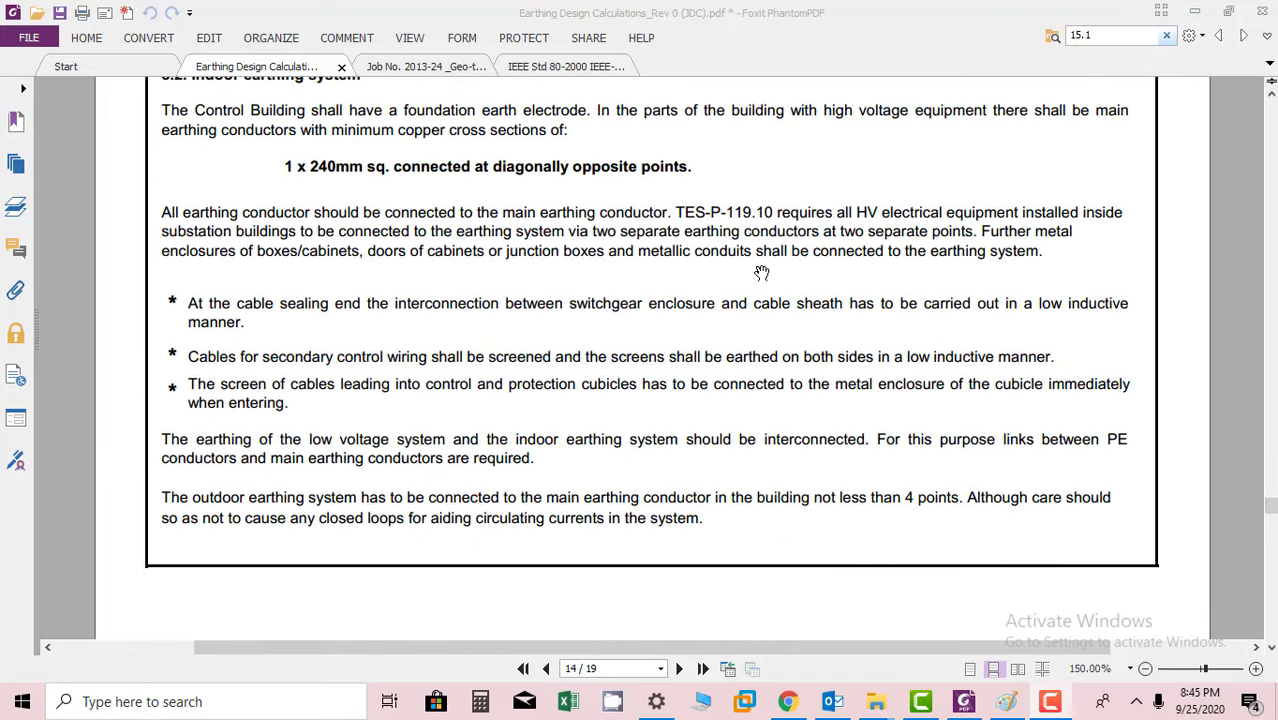
scroll("up", 3)
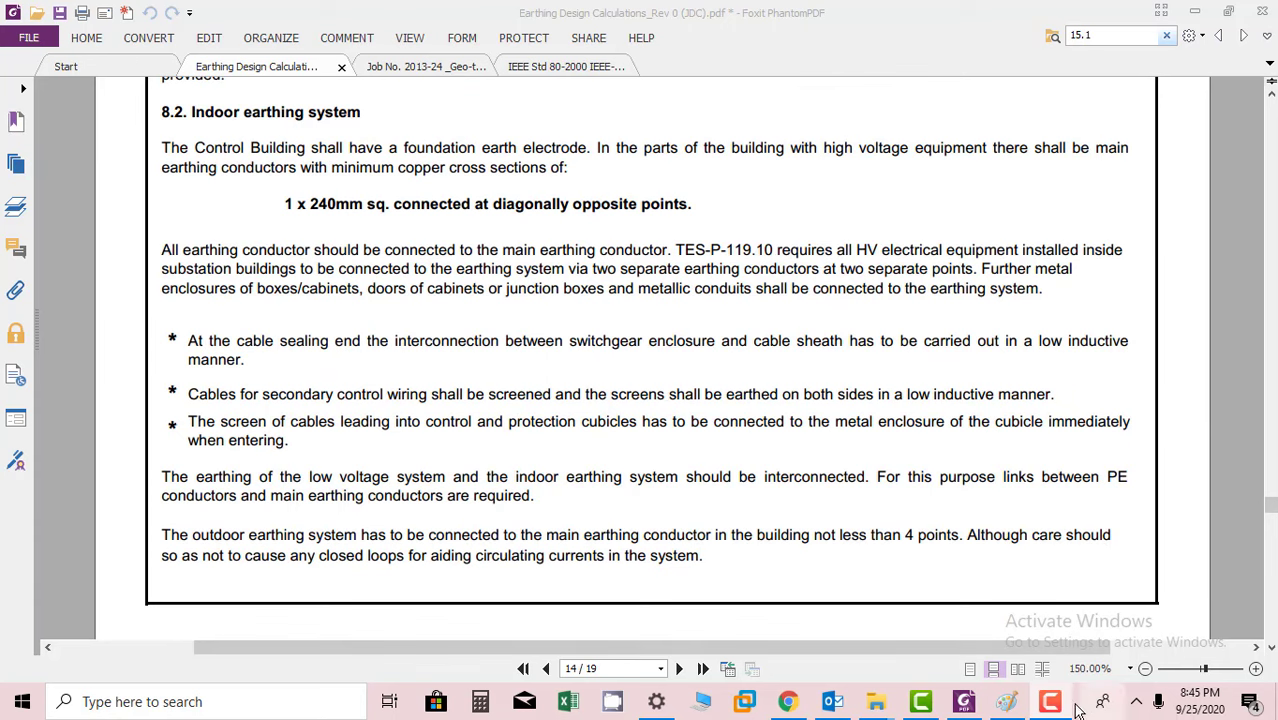